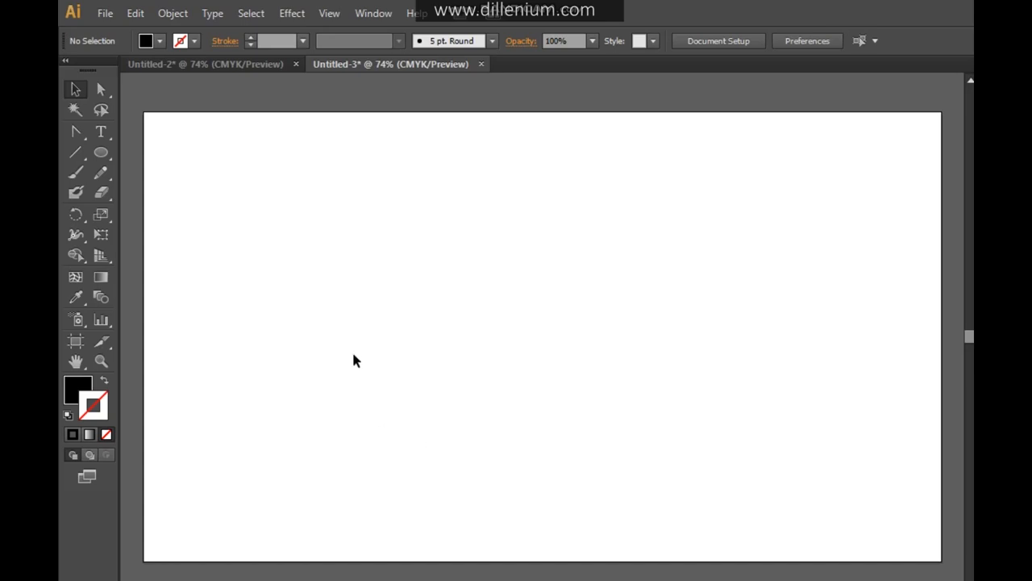
pyautogui.moveTo(292, 267)
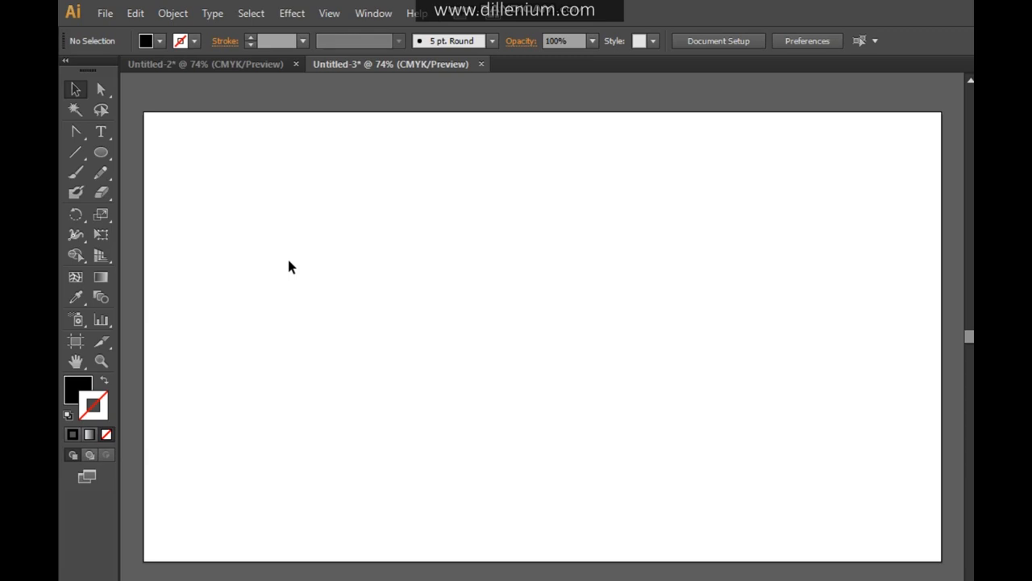
pyautogui.moveTo(138, 206)
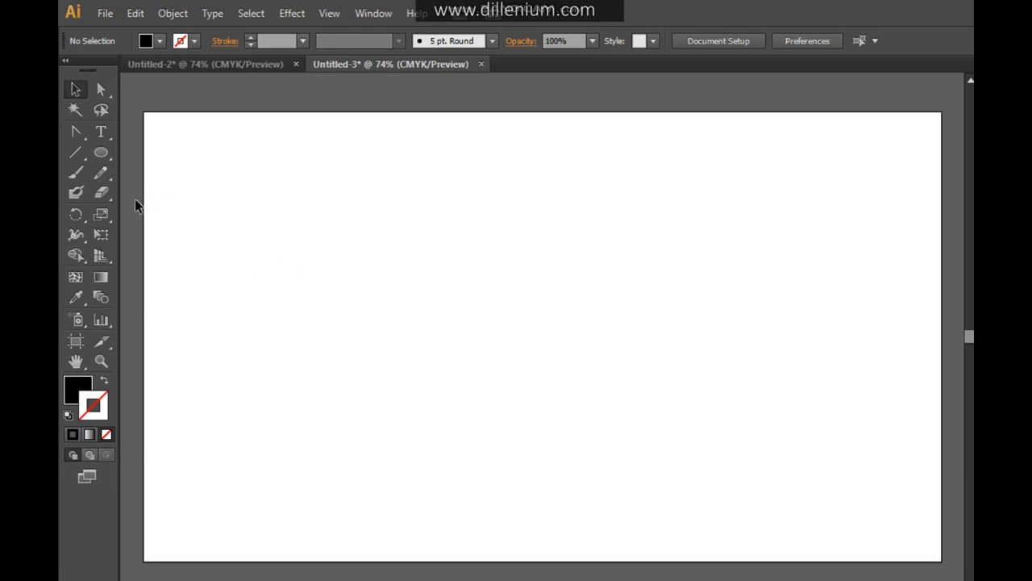
pyautogui.moveTo(76, 174)
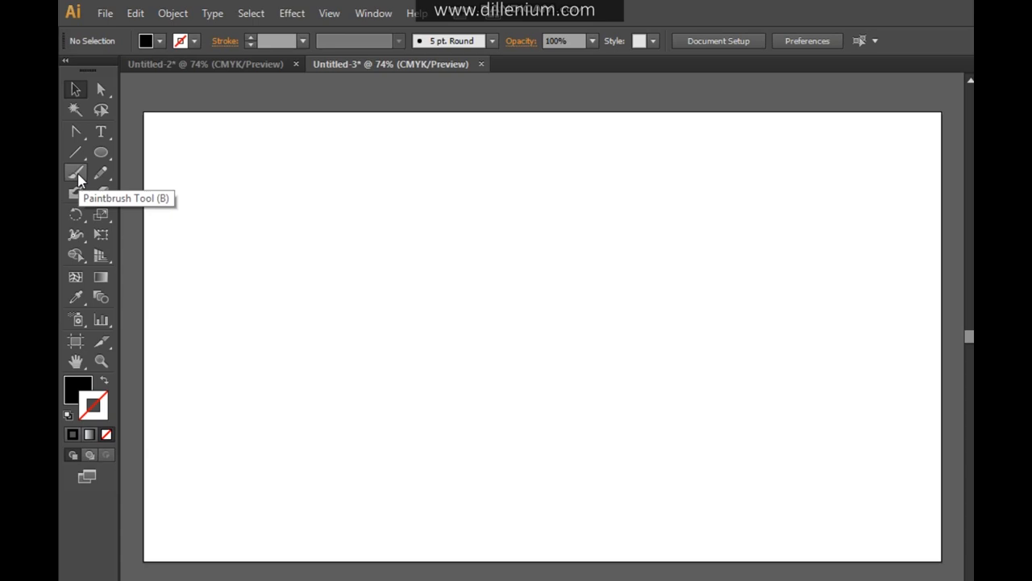
pyautogui.moveTo(75, 179)
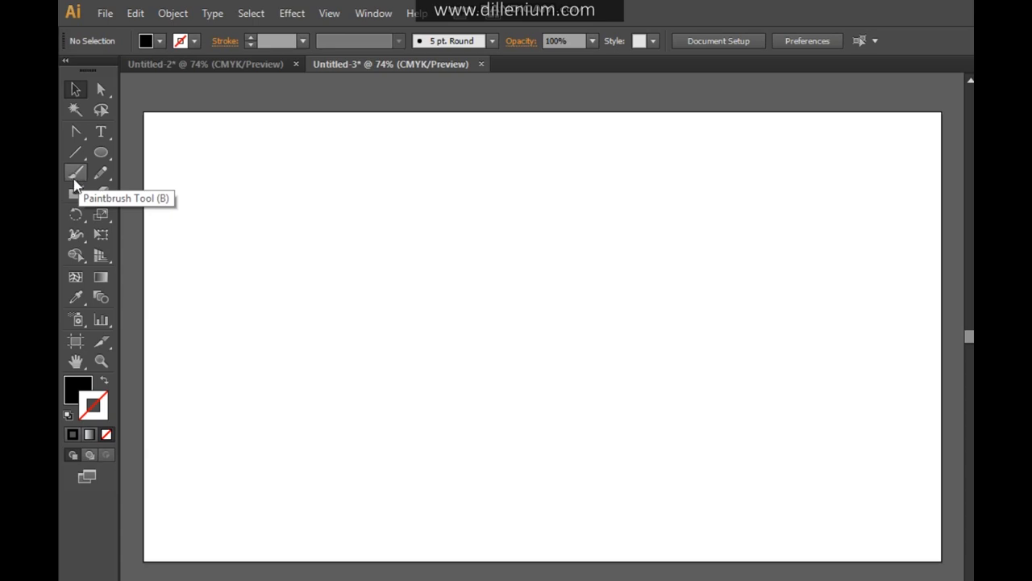
# Paint a thick black wavy stroke and a thinner grey wave beneath it with the Paintbrush.
pyautogui.click(73, 174)
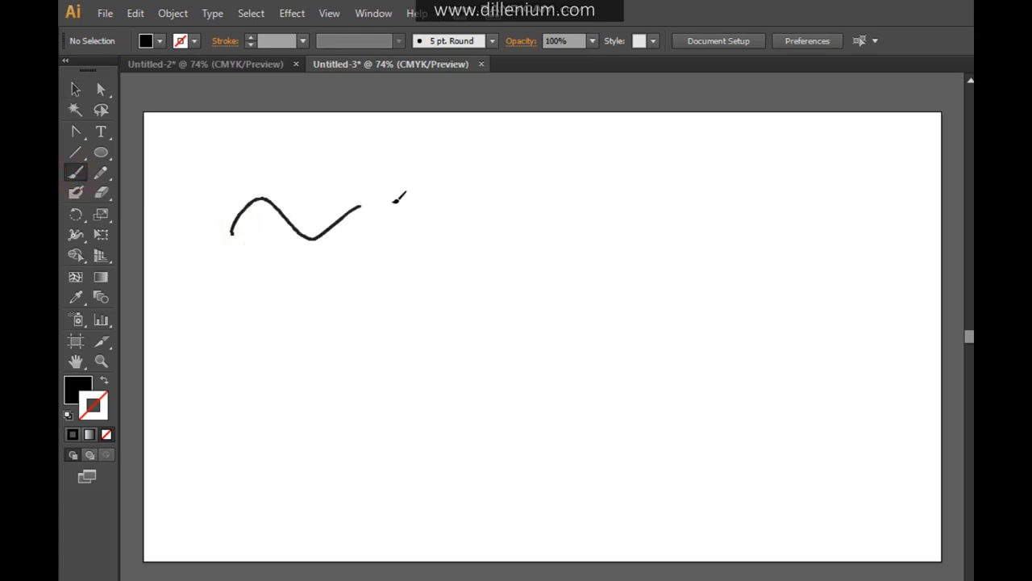
pyautogui.moveTo(395, 197); pyautogui.dragTo(613, 210)
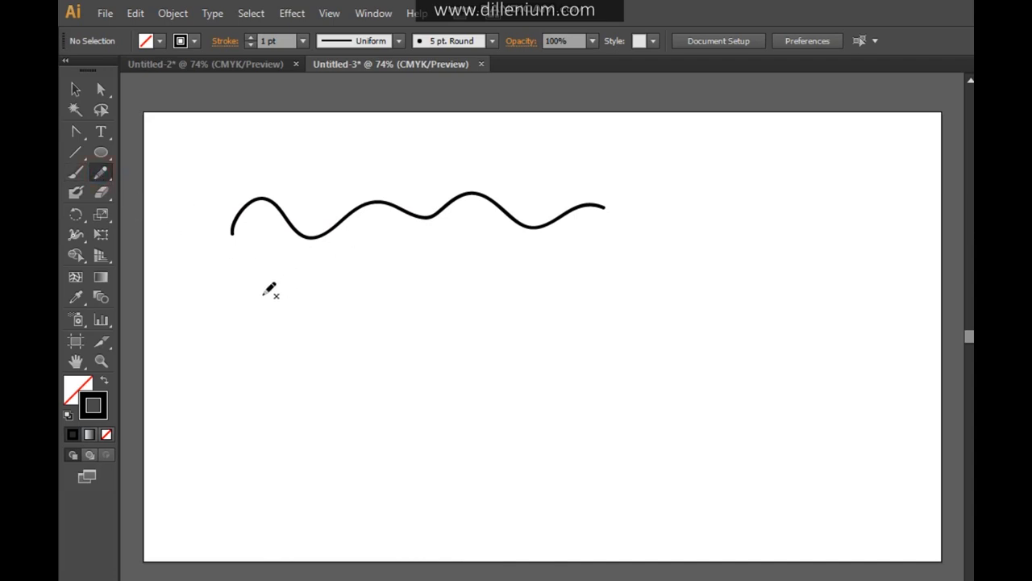
pyautogui.moveTo(255, 282); pyautogui.dragTo(613, 287)
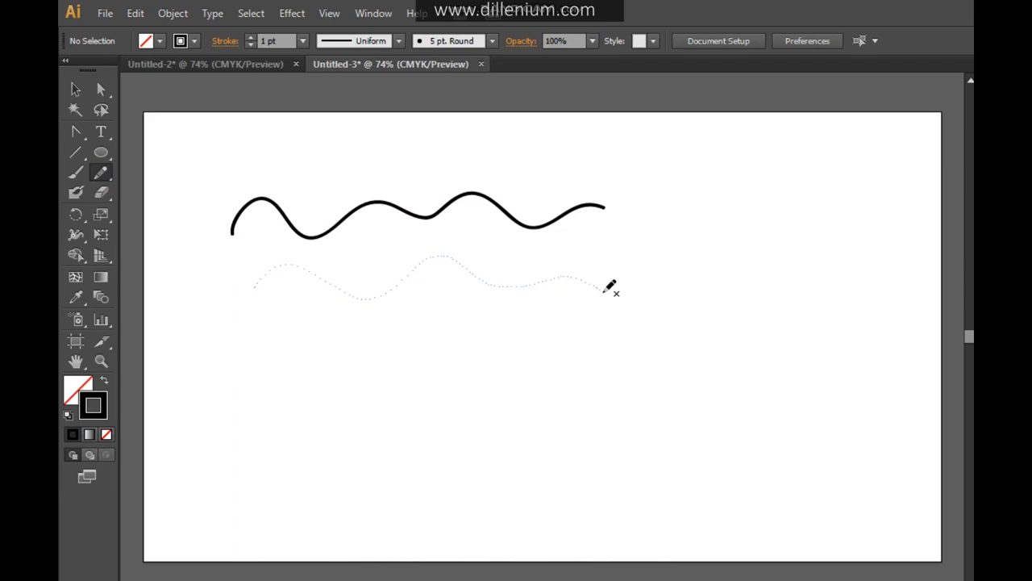
pyautogui.click(75, 90)
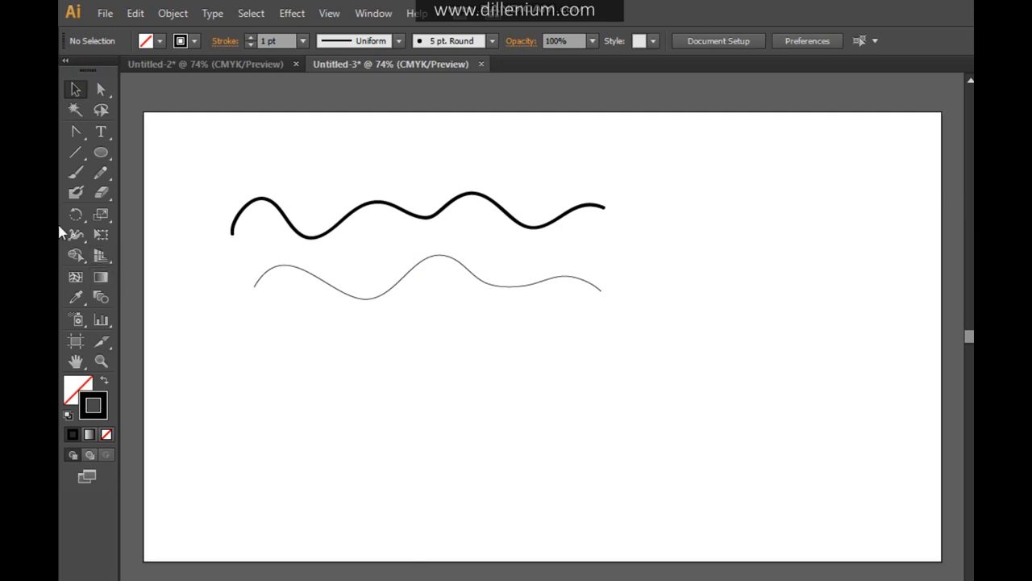
pyautogui.moveTo(100, 155)
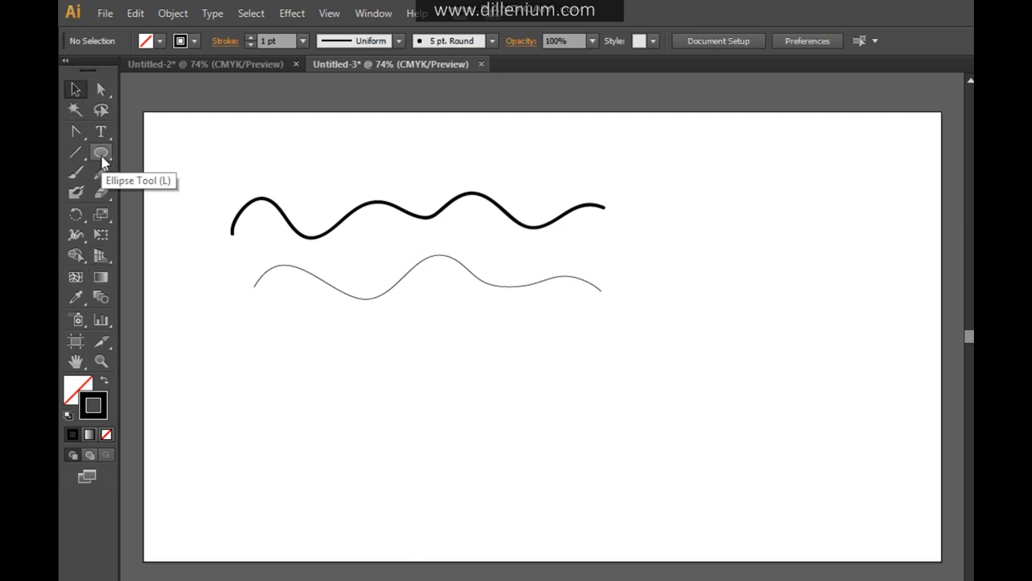
# Draw a small circle right of the waves, filled black with no outline.
pyautogui.click(100, 152)
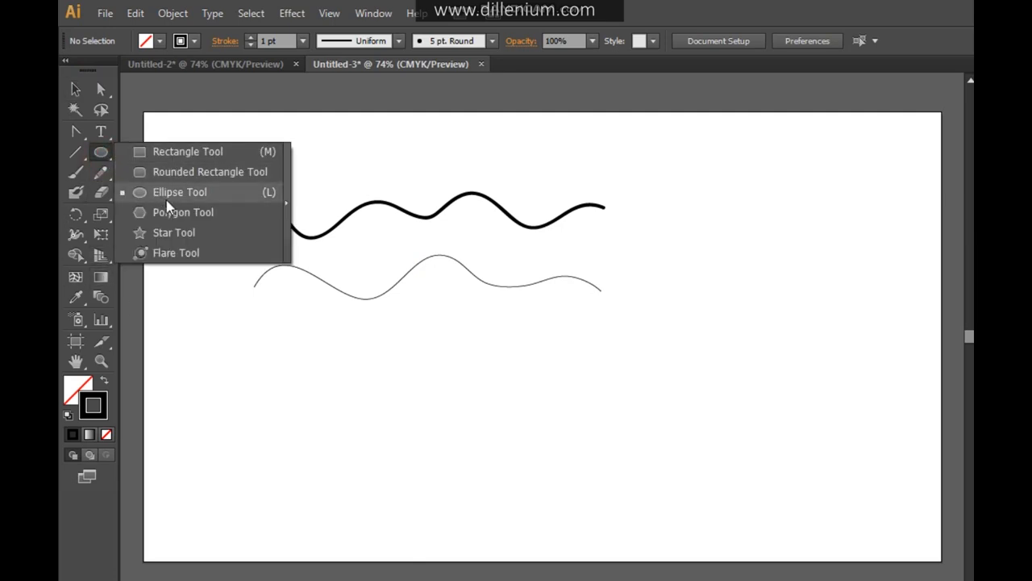
pyautogui.click(179, 192)
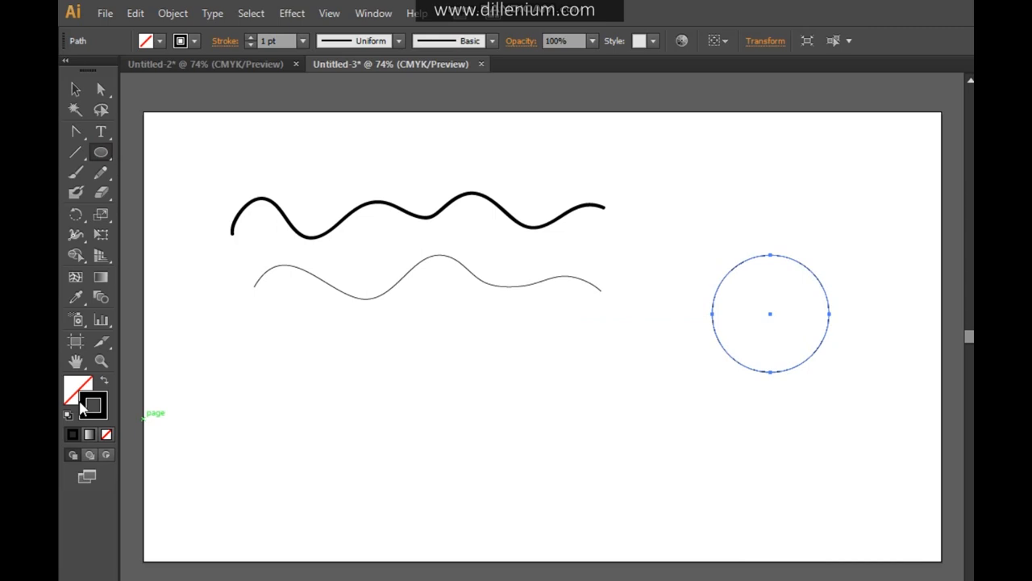
pyautogui.click(70, 392)
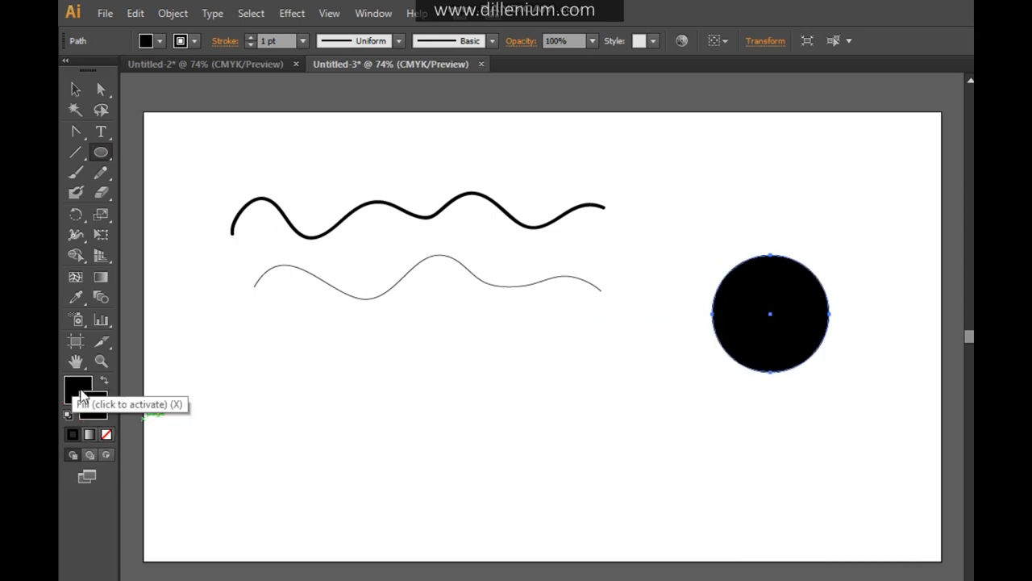
pyautogui.click(105, 437)
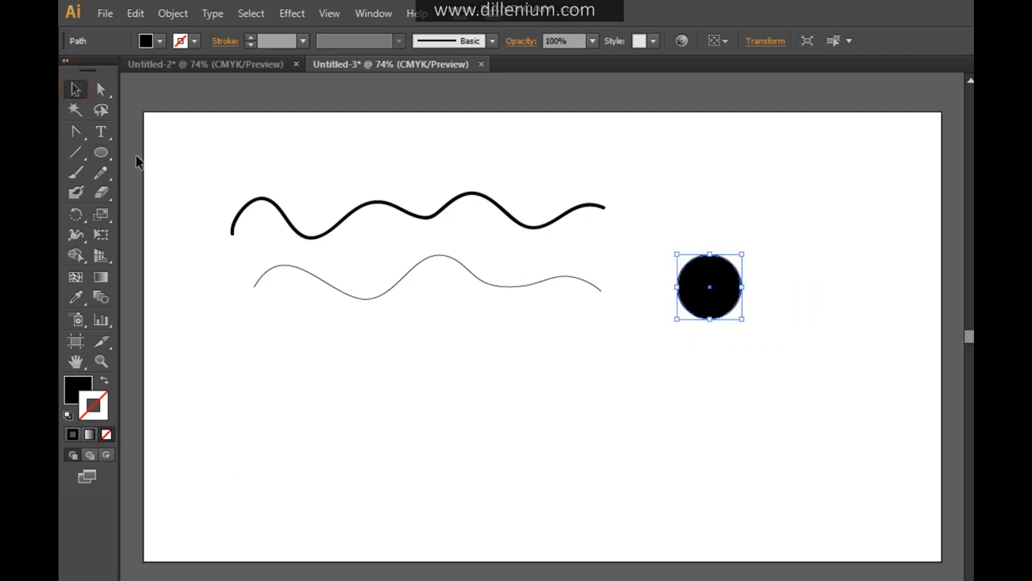
# Pull the circle's bottom anchor far downward into a sharp tapering teardrop tip.
pyautogui.click(74, 129)
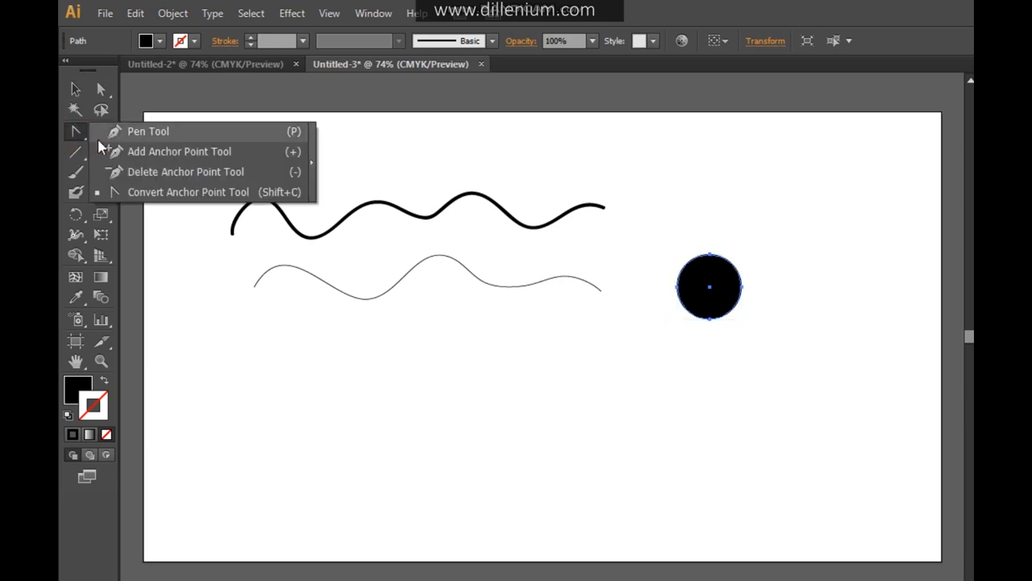
pyautogui.moveTo(168, 200)
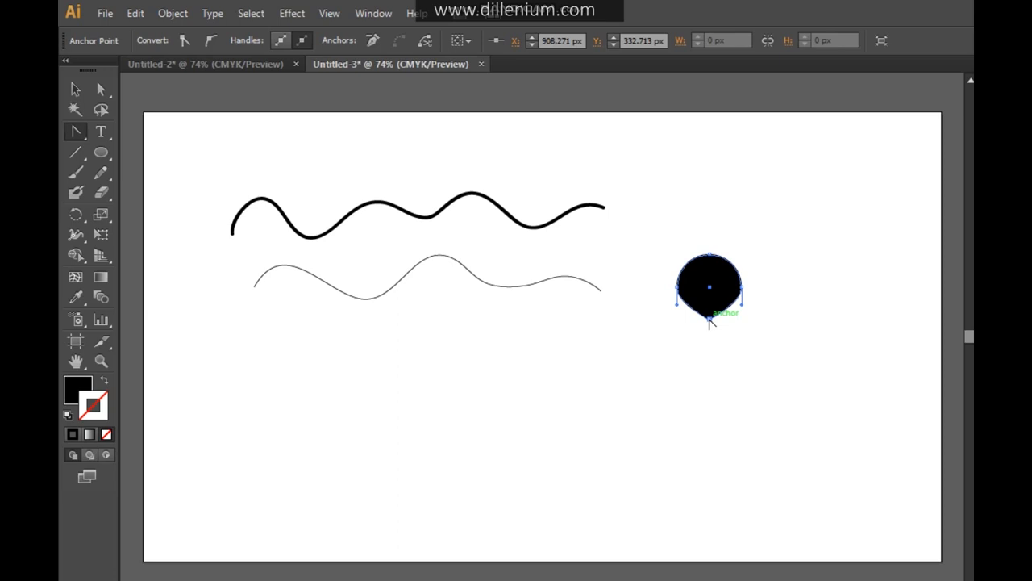
pyautogui.moveTo(710, 315); pyautogui.dragTo(710, 352)
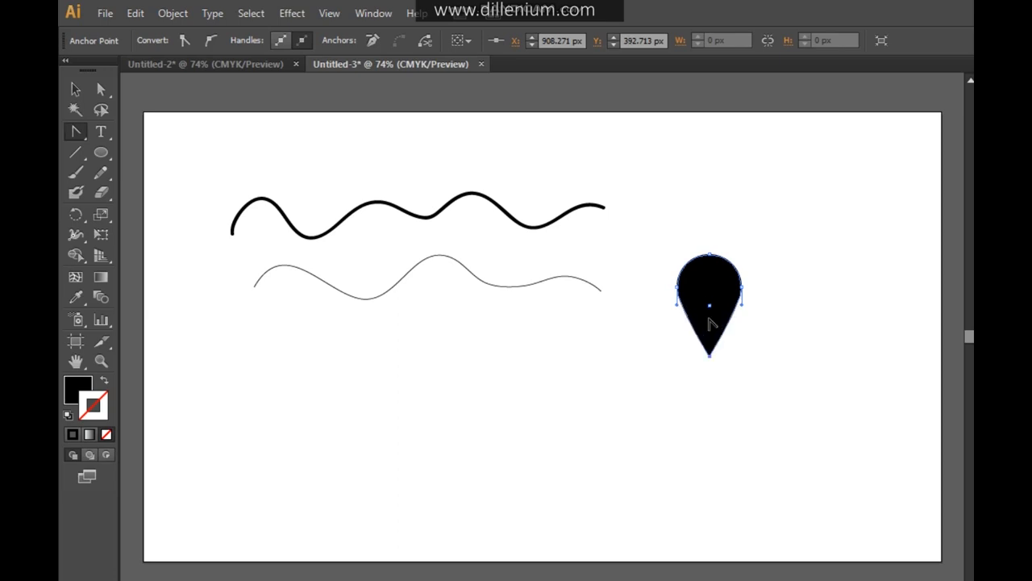
pyautogui.moveTo(710, 355); pyautogui.dragTo(710, 433)
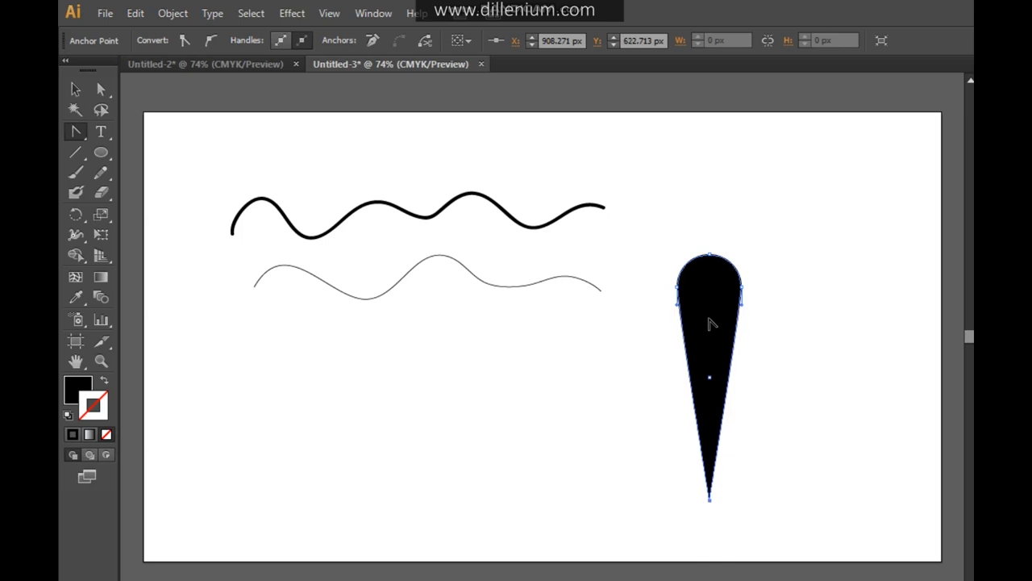
pyautogui.click(74, 88)
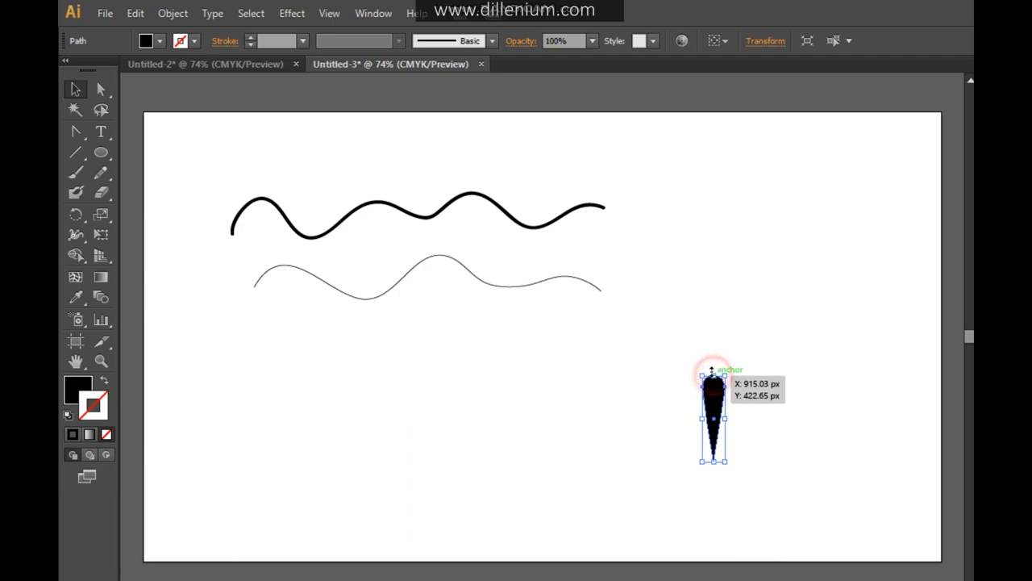
# Move the tapered spike leftward, closer to the wavy strokes.
pyautogui.click(787, 307)
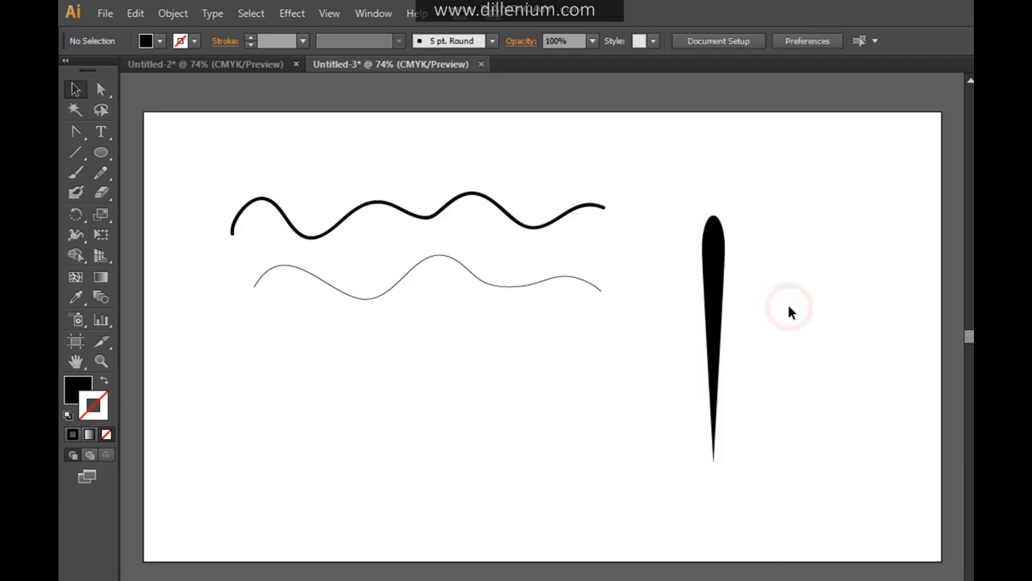
pyautogui.moveTo(674, 342)
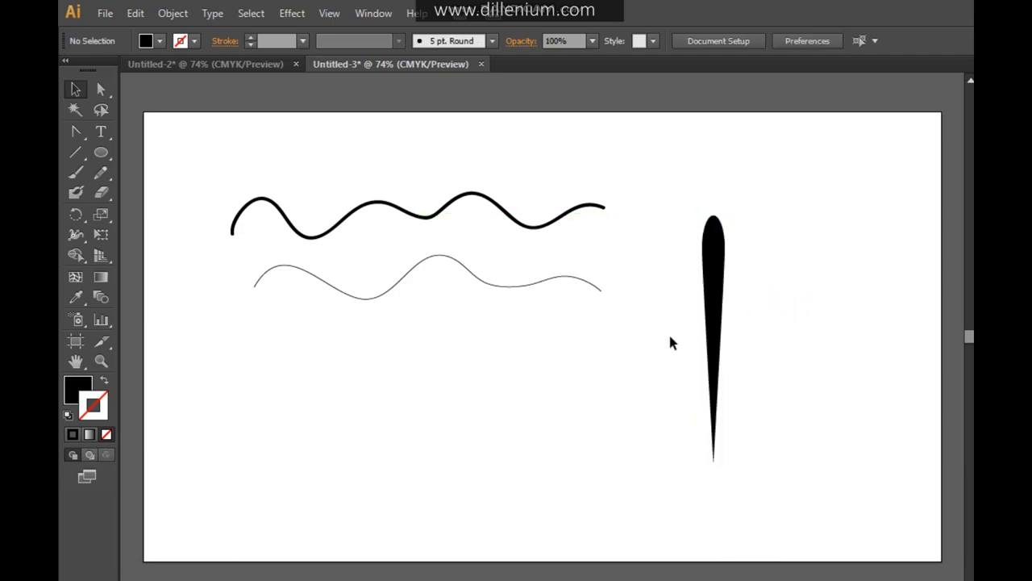
pyautogui.moveTo(725, 338); pyautogui.dragTo(664, 326)
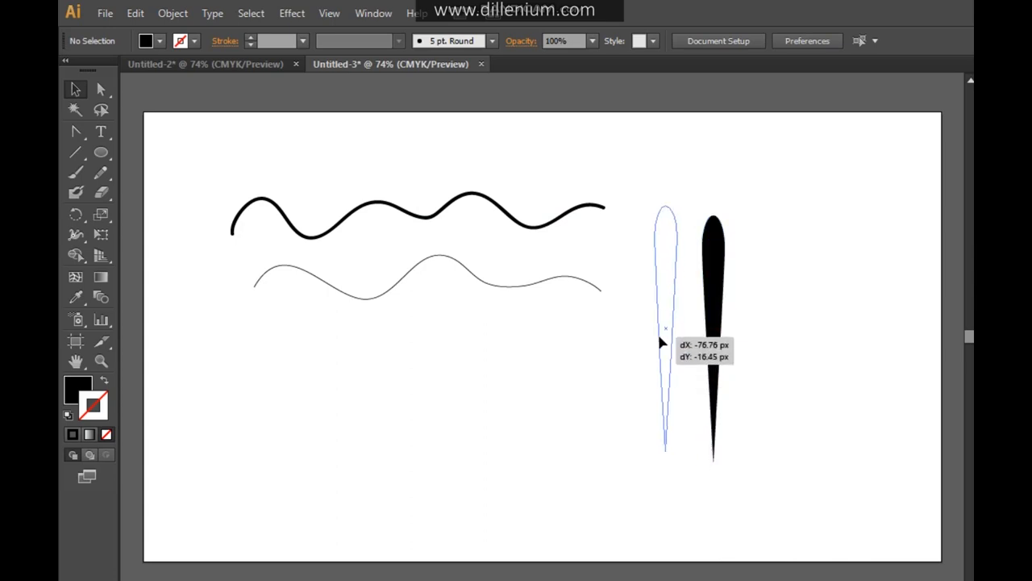
pyautogui.click(290, 13)
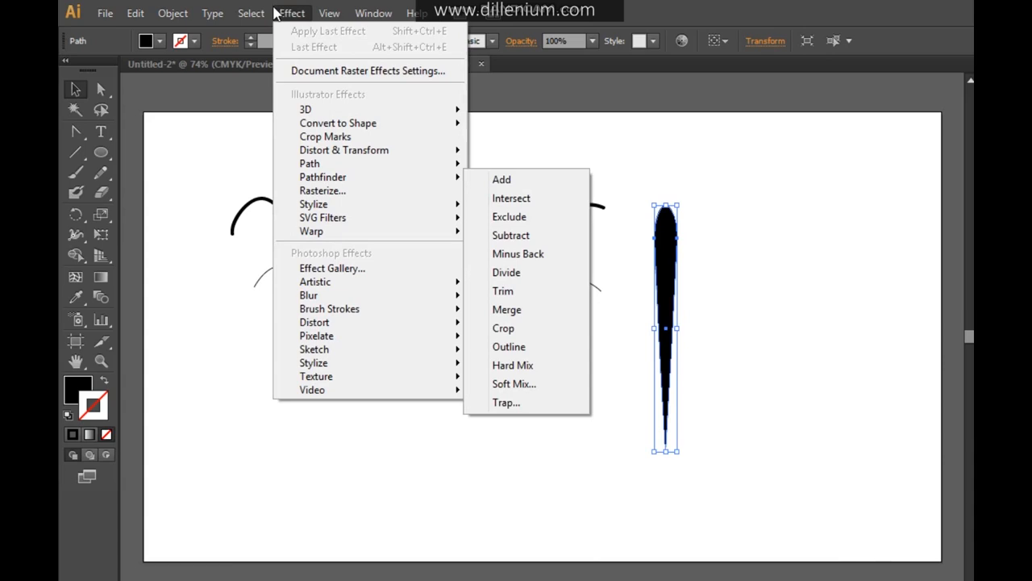
# Start a new Art Brush from the tapered shape via the Brushes panel.
pyautogui.click(371, 13)
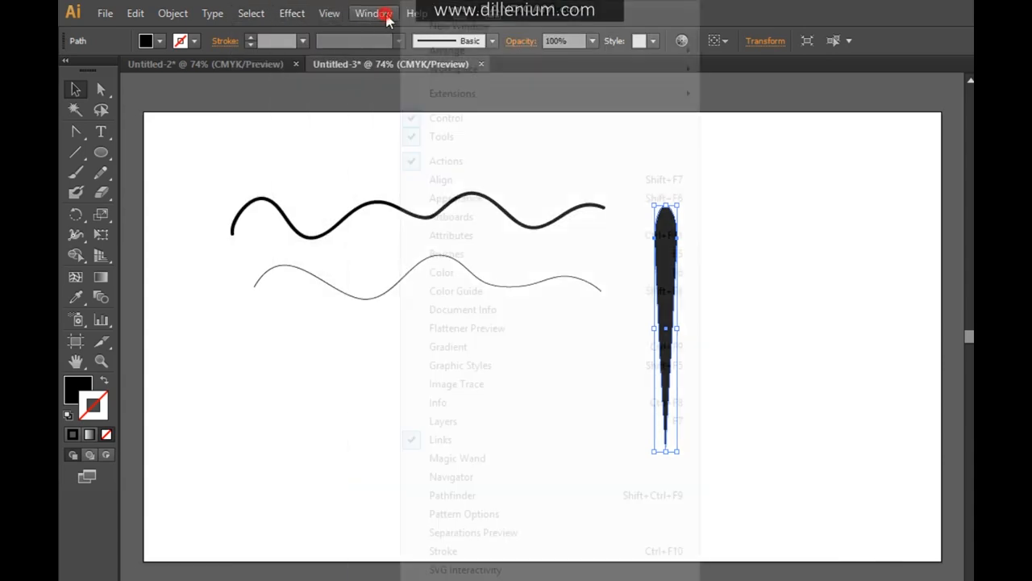
pyautogui.moveTo(462, 262)
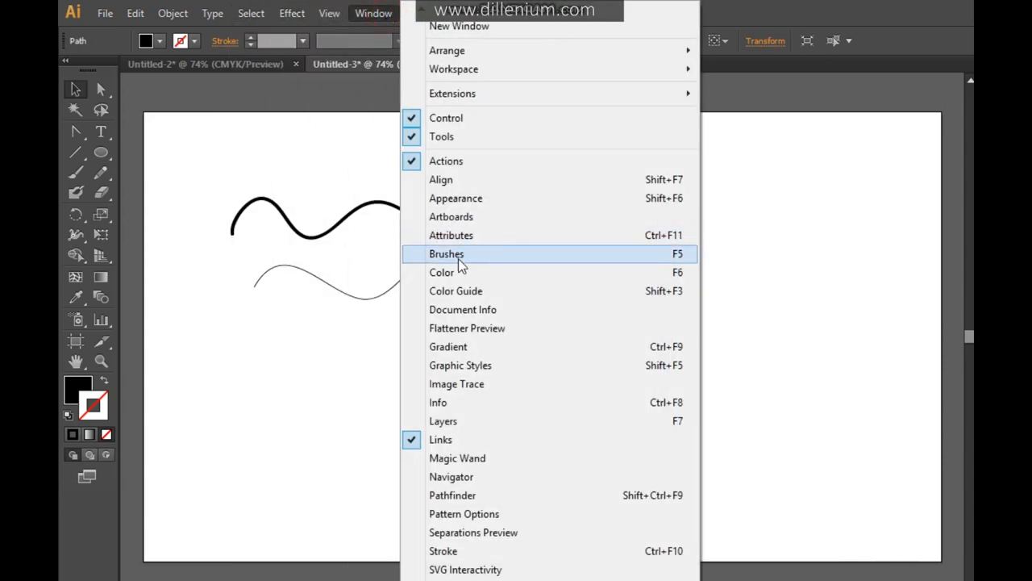
pyautogui.click(445, 253)
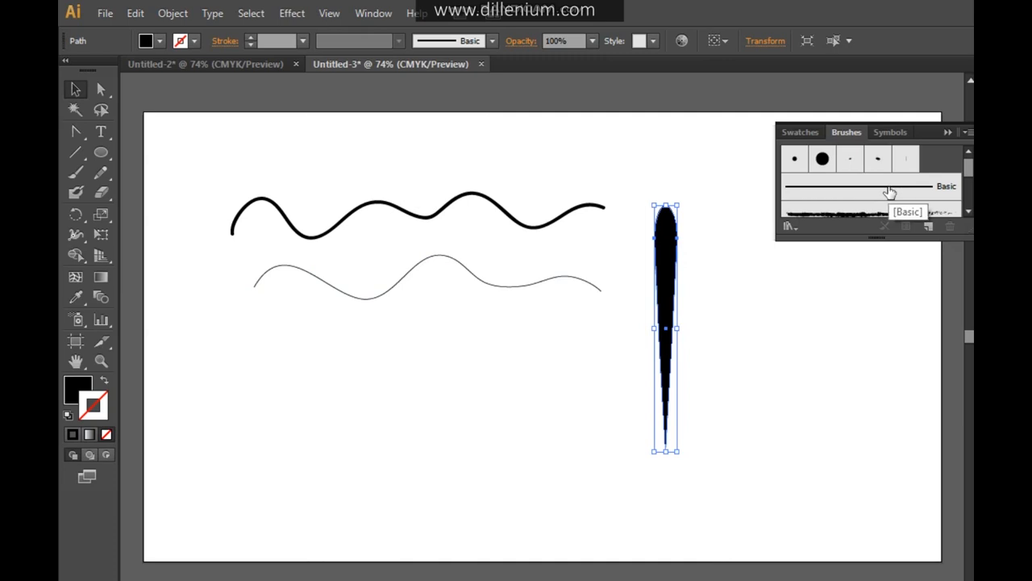
pyautogui.moveTo(716, 301)
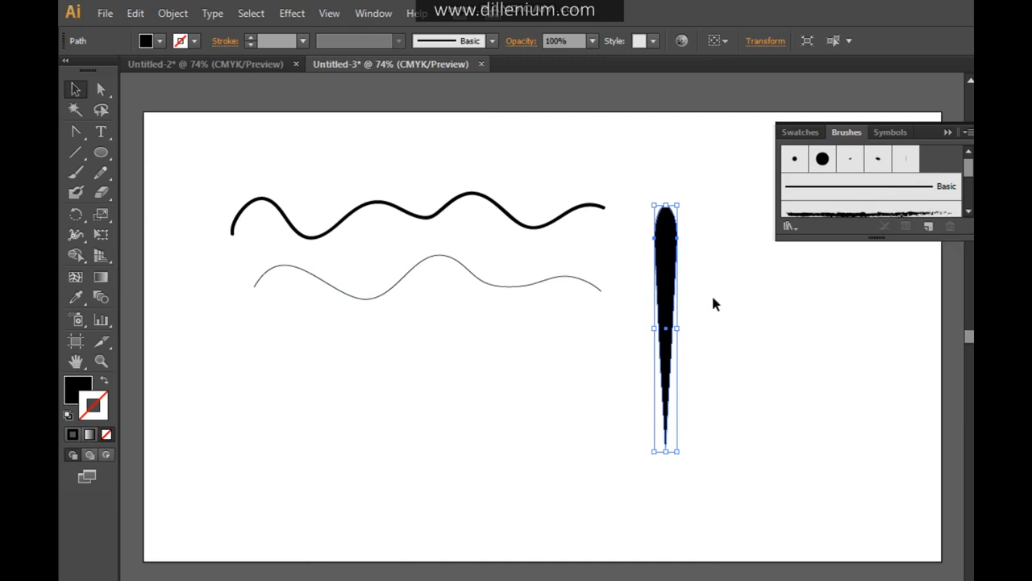
pyautogui.moveTo(929, 229)
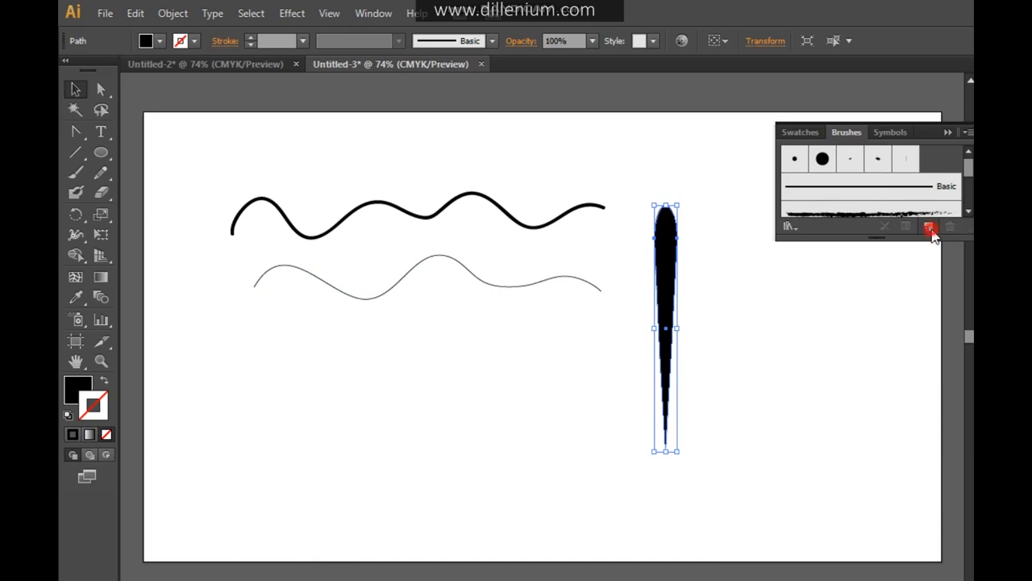
pyautogui.click(927, 227)
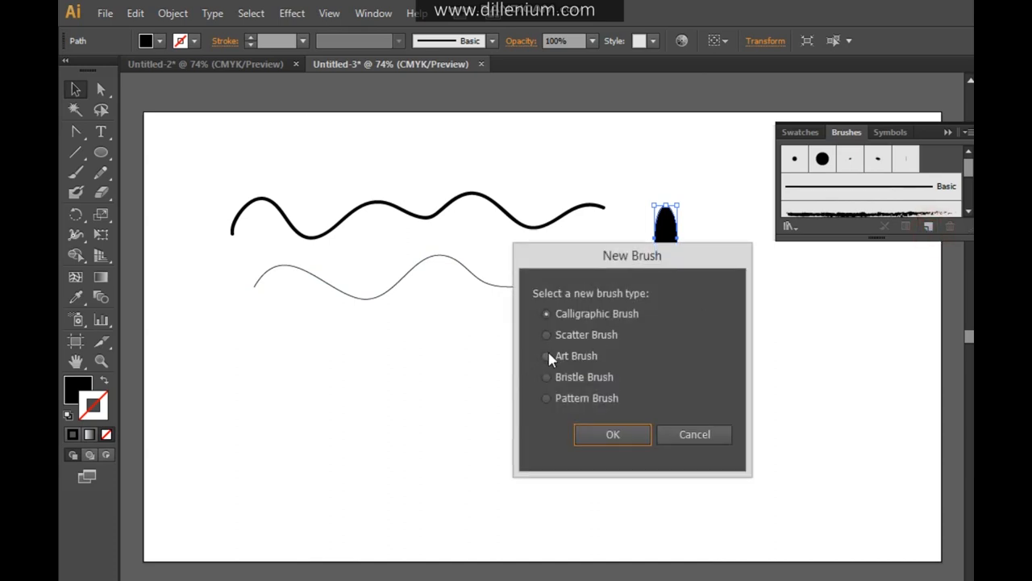
pyautogui.click(545, 356)
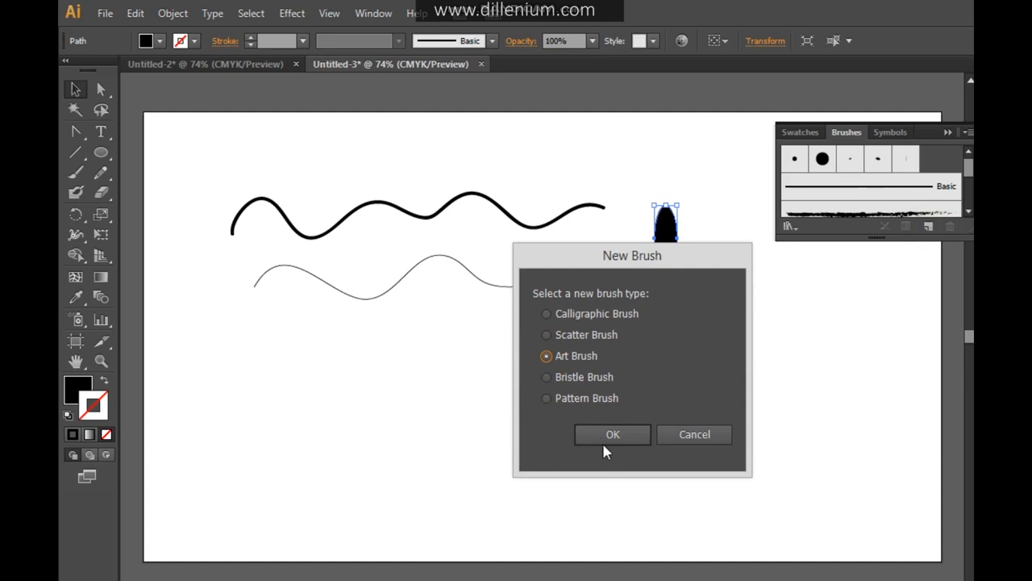
pyautogui.click(613, 436)
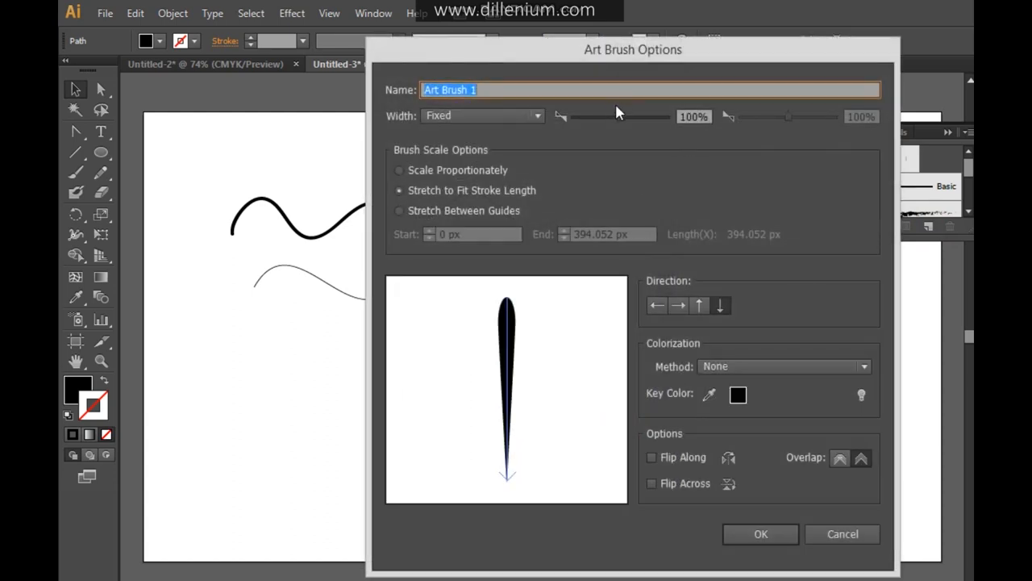
# Create Art Brush 1 with 64% width, Tints and Shades colorization and Flip Along.
pyautogui.moveTo(658, 116); pyautogui.dragTo(603, 117)
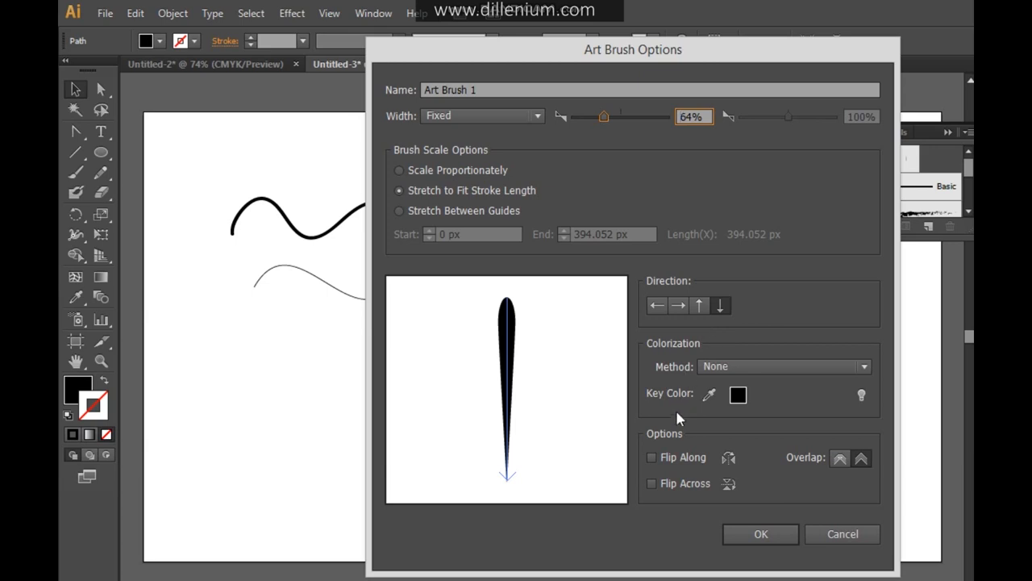
pyautogui.click(784, 366)
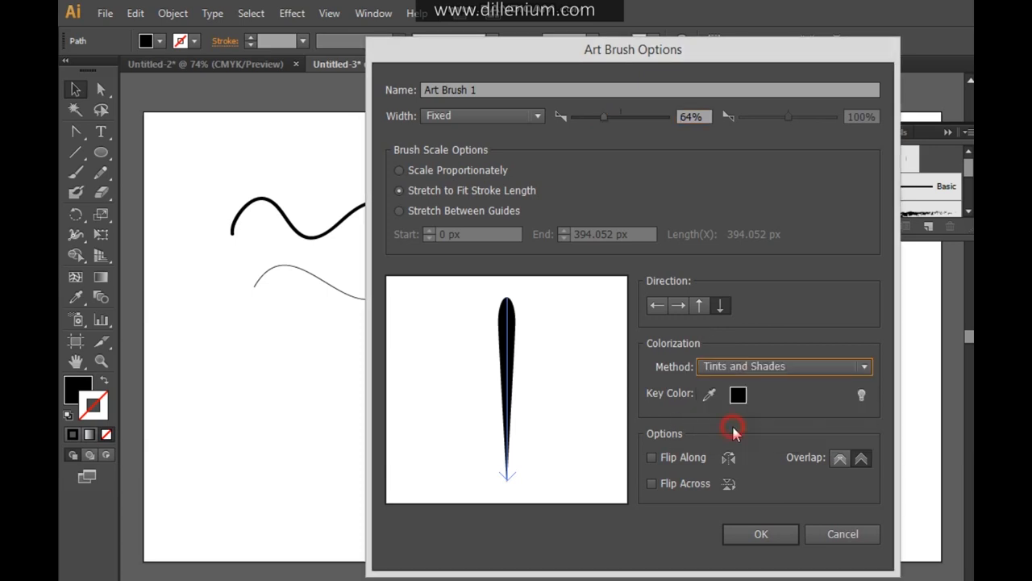
pyautogui.click(652, 458)
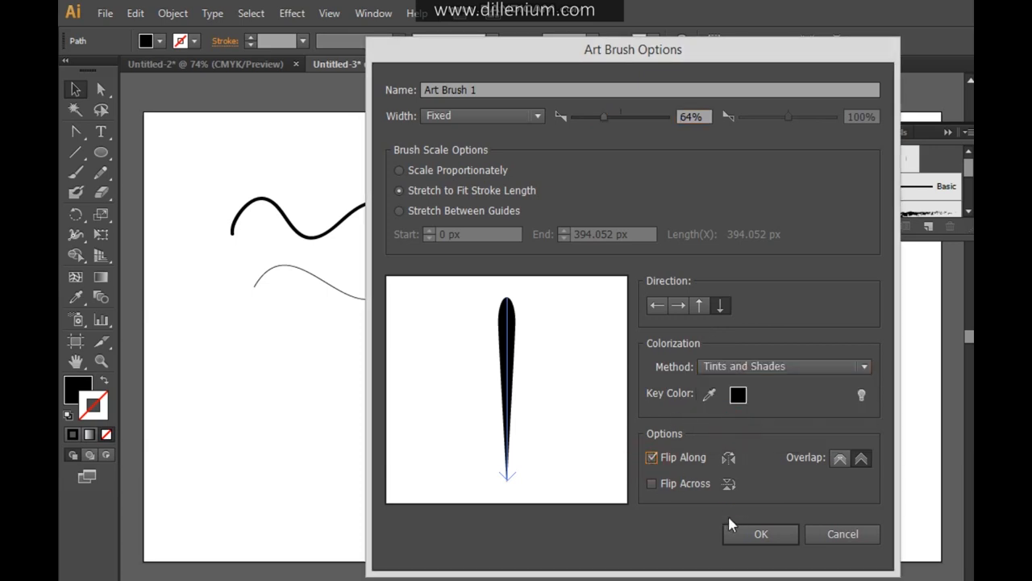
pyautogui.click(760, 534)
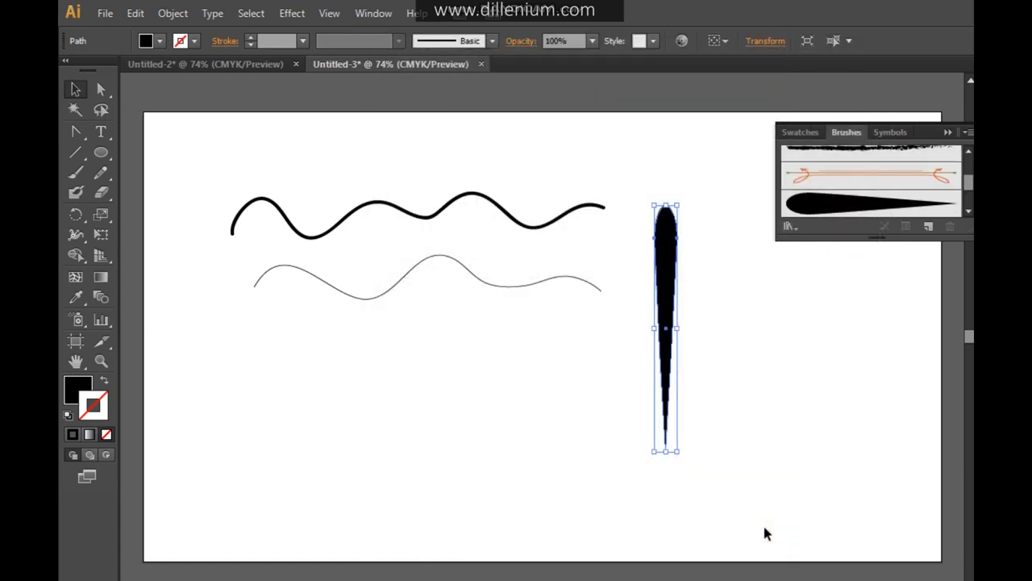
pyautogui.moveTo(947, 134)
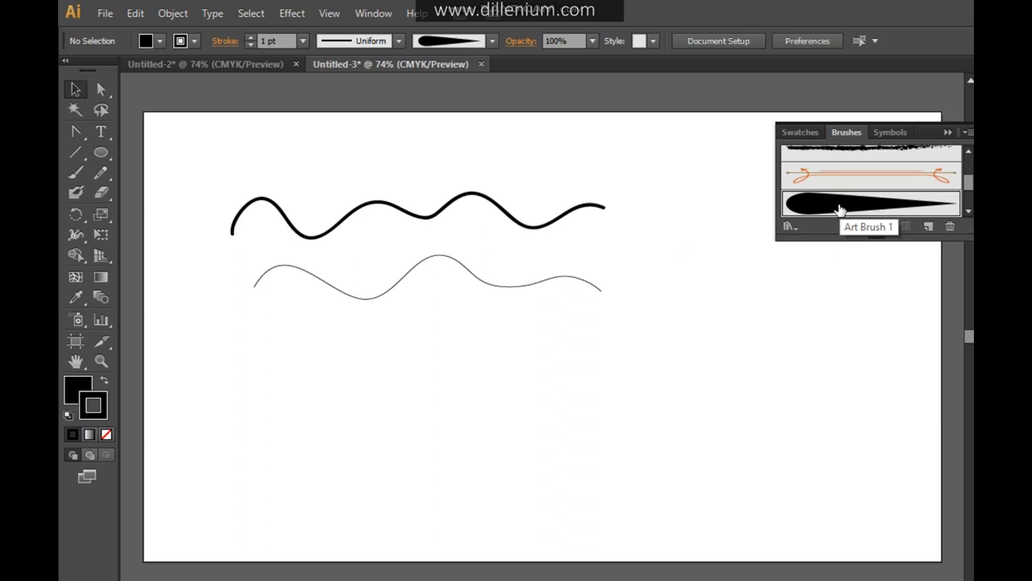
pyautogui.moveTo(94, 160)
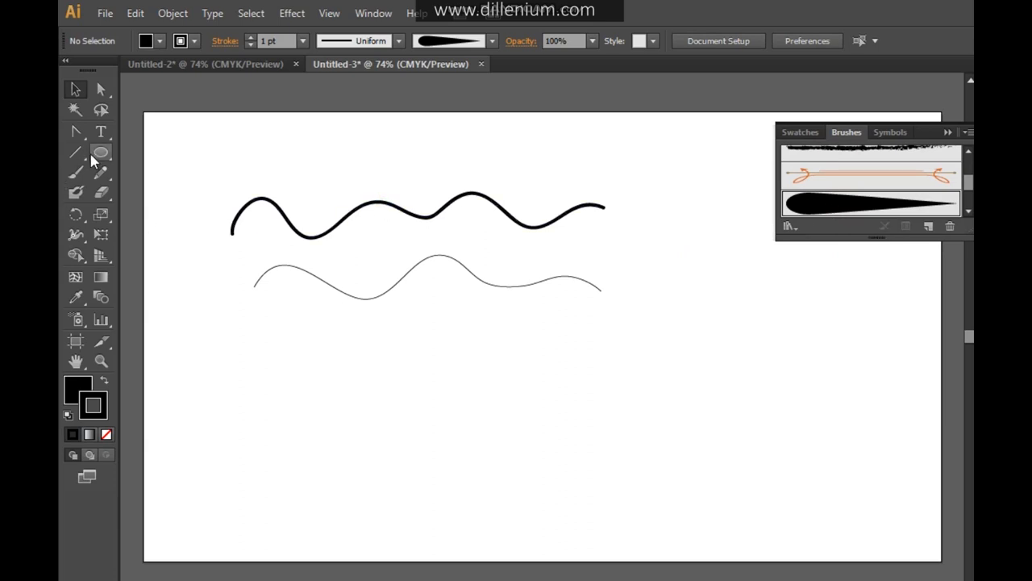
pyautogui.moveTo(74, 171)
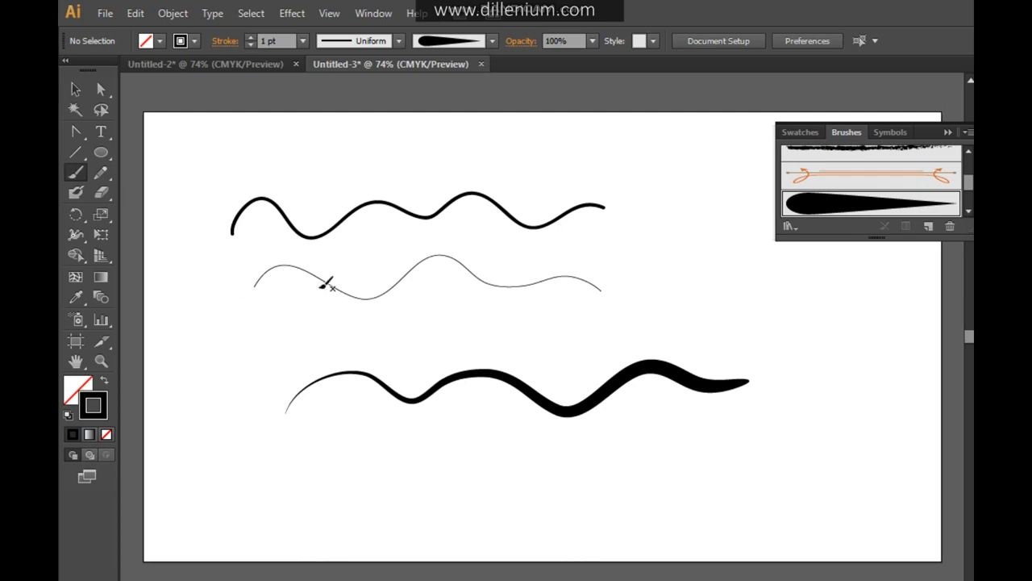
pyautogui.moveTo(455, 300)
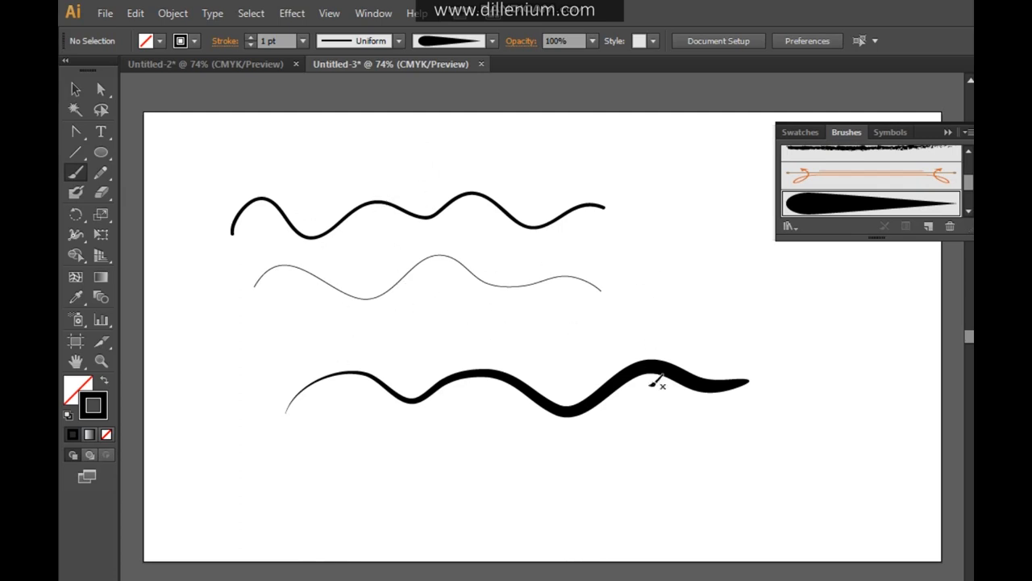
# Paint two more tapered wavy strokes below and two petal strokes in the leaf cluster with Art Brush 1.
pyautogui.moveTo(339, 458); pyautogui.dragTo(573, 458)
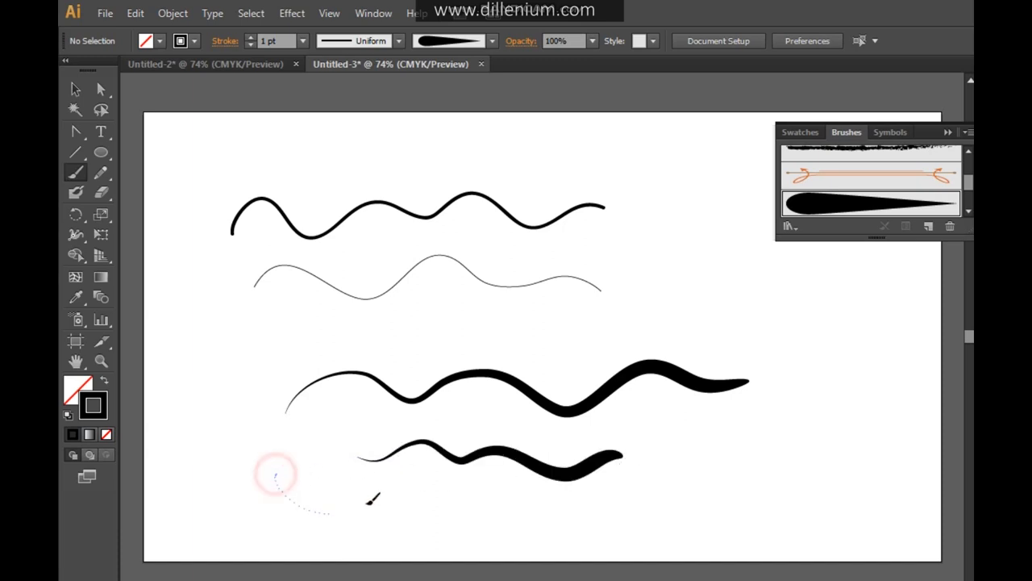
pyautogui.moveTo(274, 471); pyautogui.dragTo(529, 487)
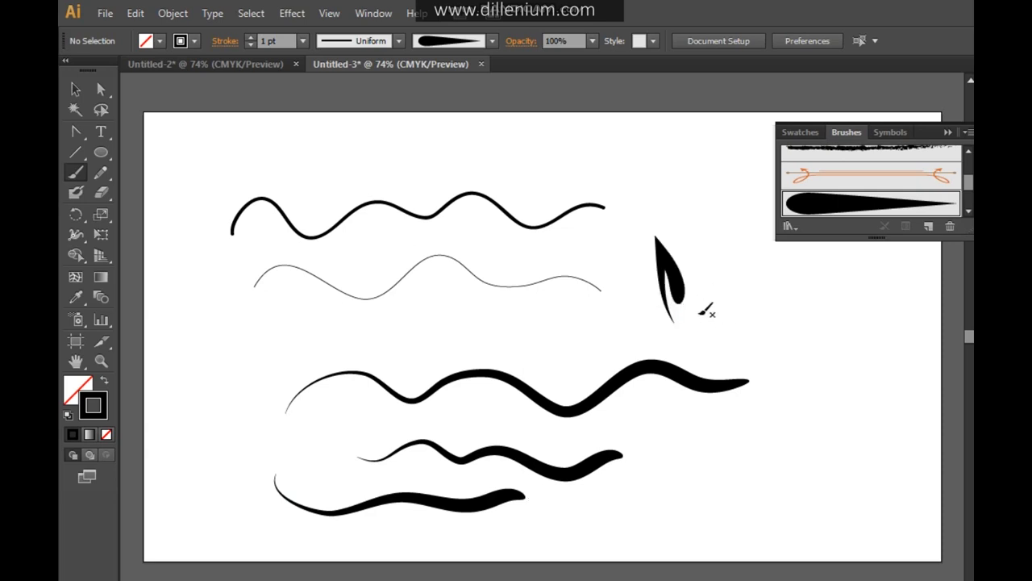
pyautogui.moveTo(709, 314); pyautogui.dragTo(691, 250)
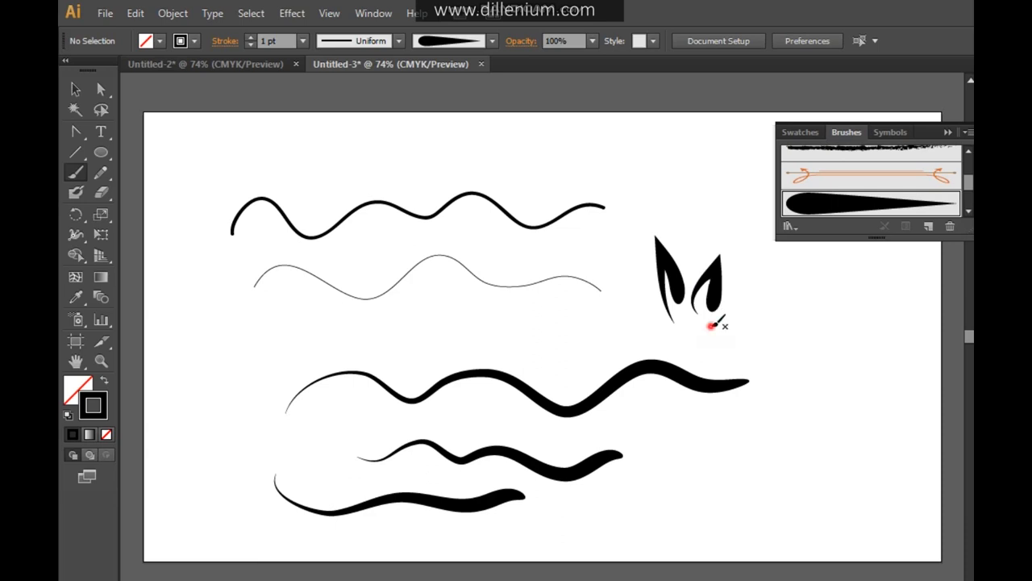
pyautogui.moveTo(723, 326); pyautogui.dragTo(791, 339)
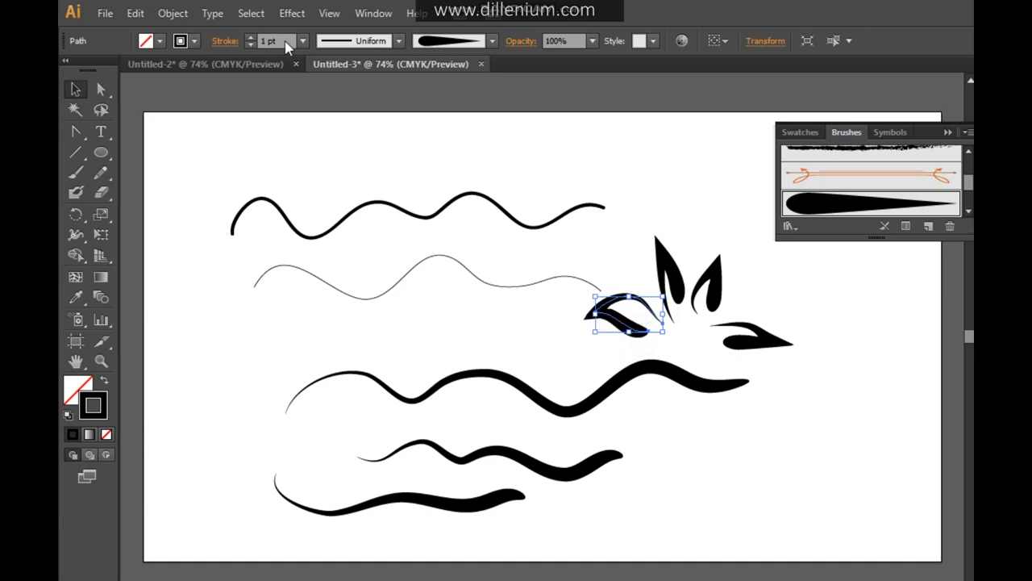
# Reduce the petal strokes' weight to 0.5 pt.
pyautogui.click(301, 40)
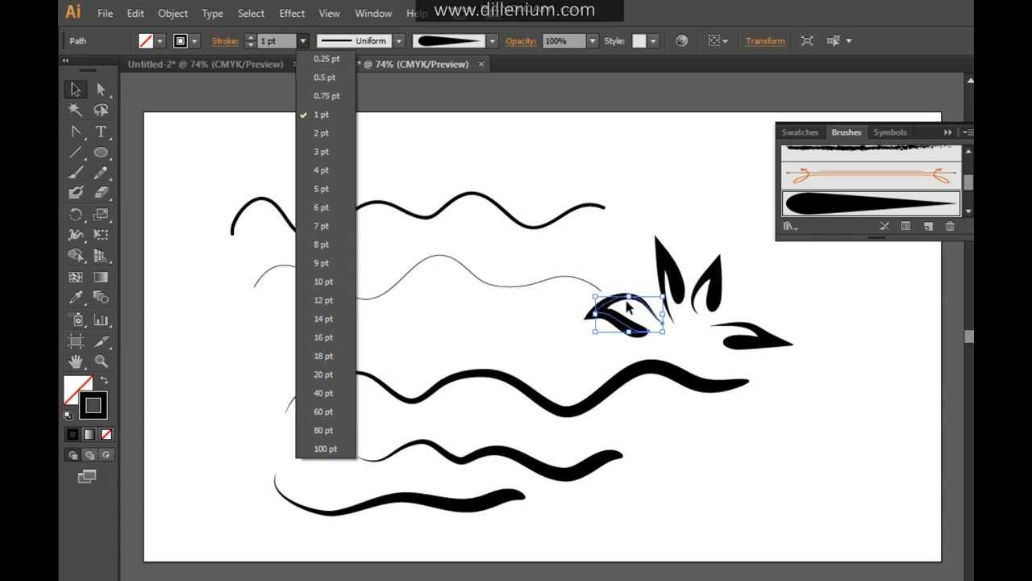
pyautogui.click(323, 78)
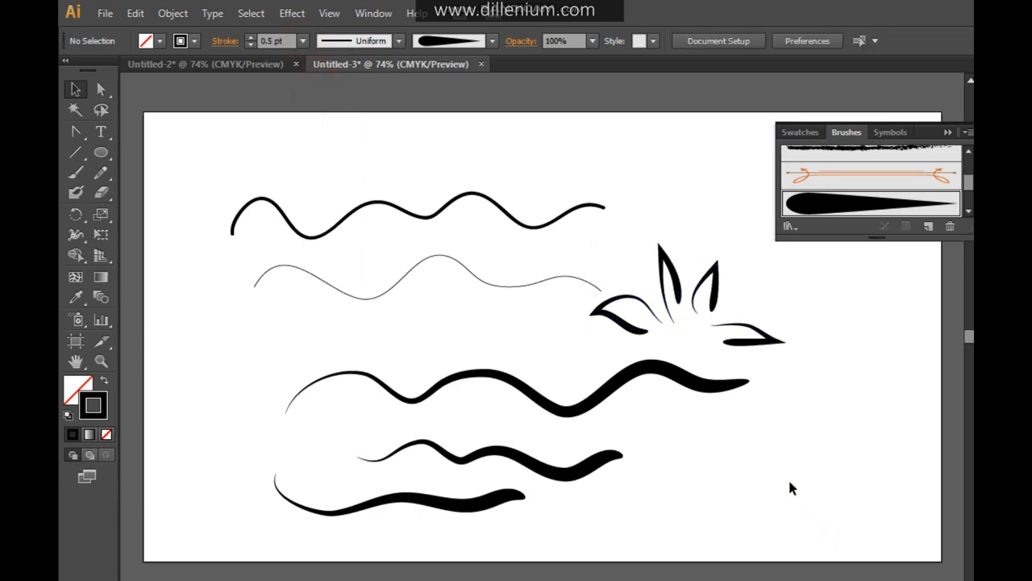
pyautogui.moveTo(774, 358)
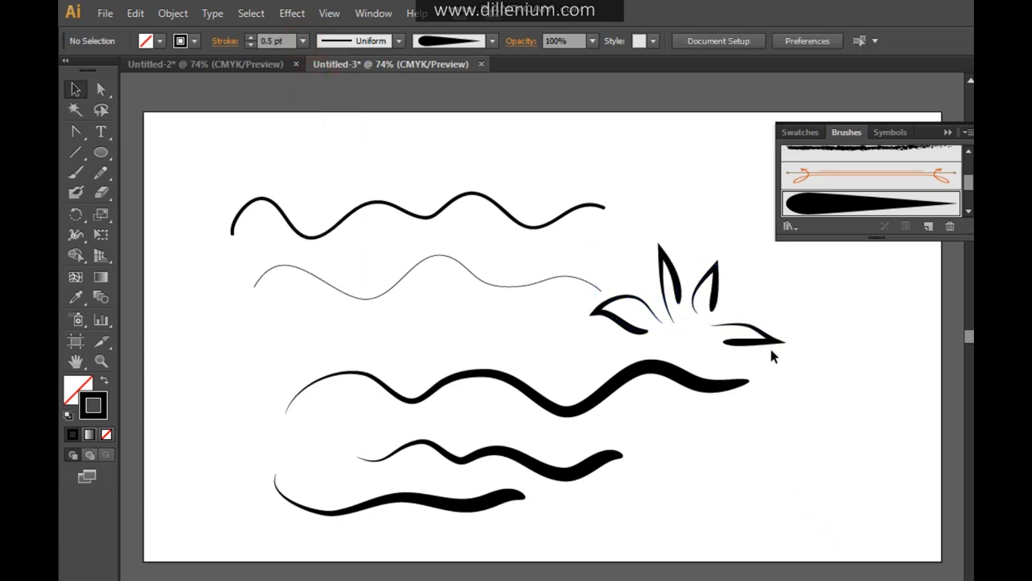
# Give the petal strokes a dark navy colour, then expand them into ordinary filled shapes.
pyautogui.click(750, 347)
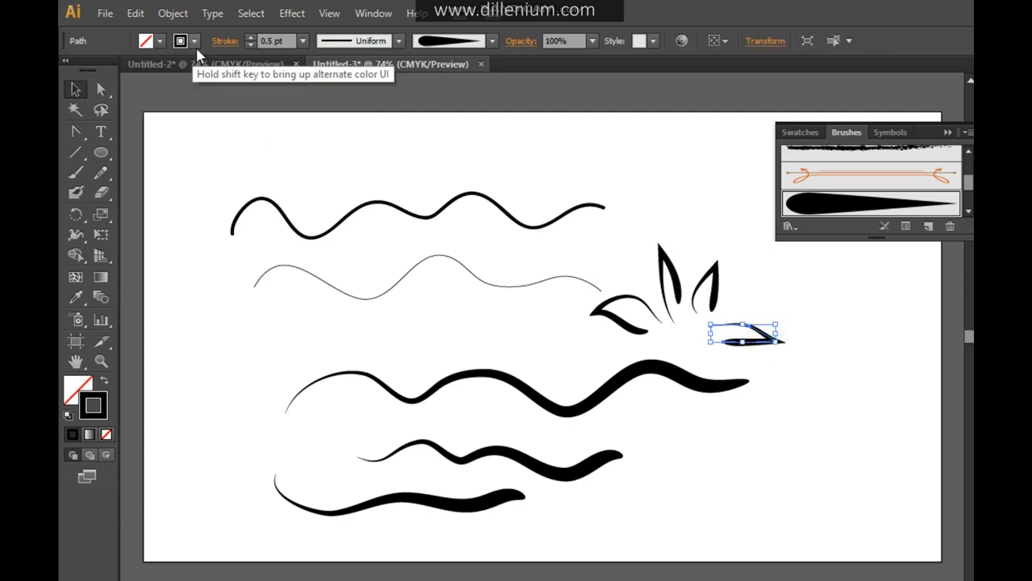
pyautogui.click(181, 40)
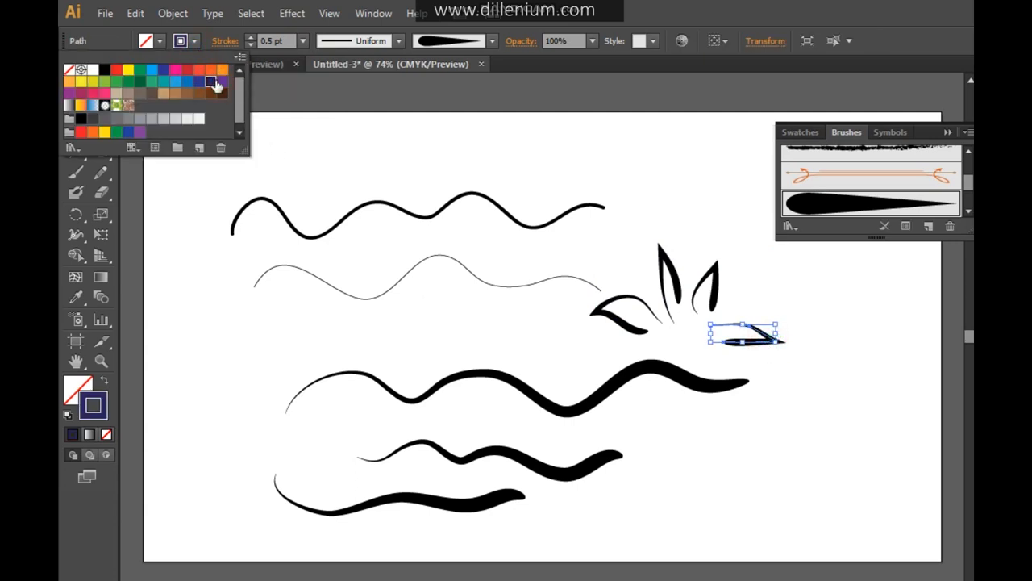
pyautogui.click(158, 77)
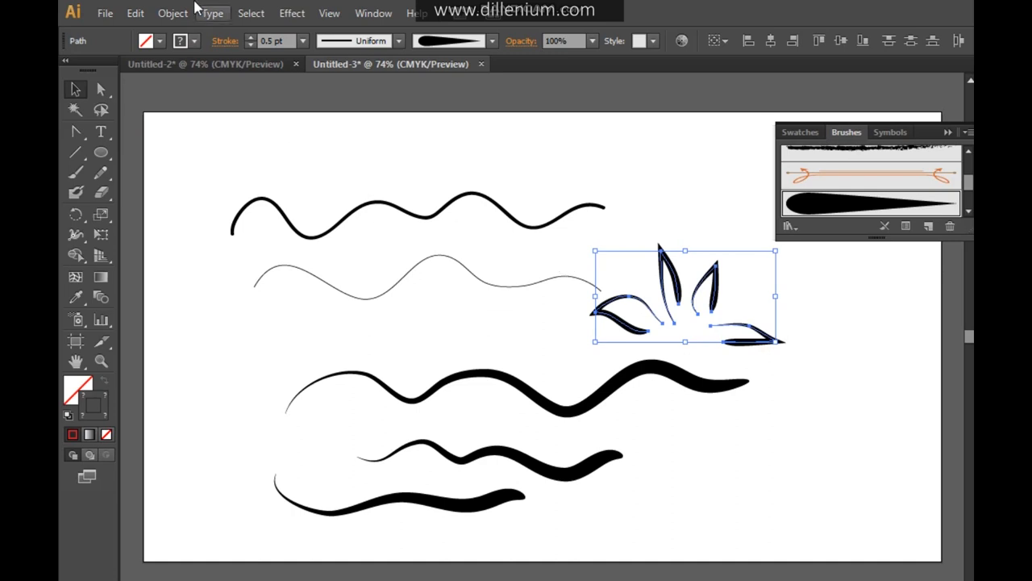
pyautogui.click(171, 13)
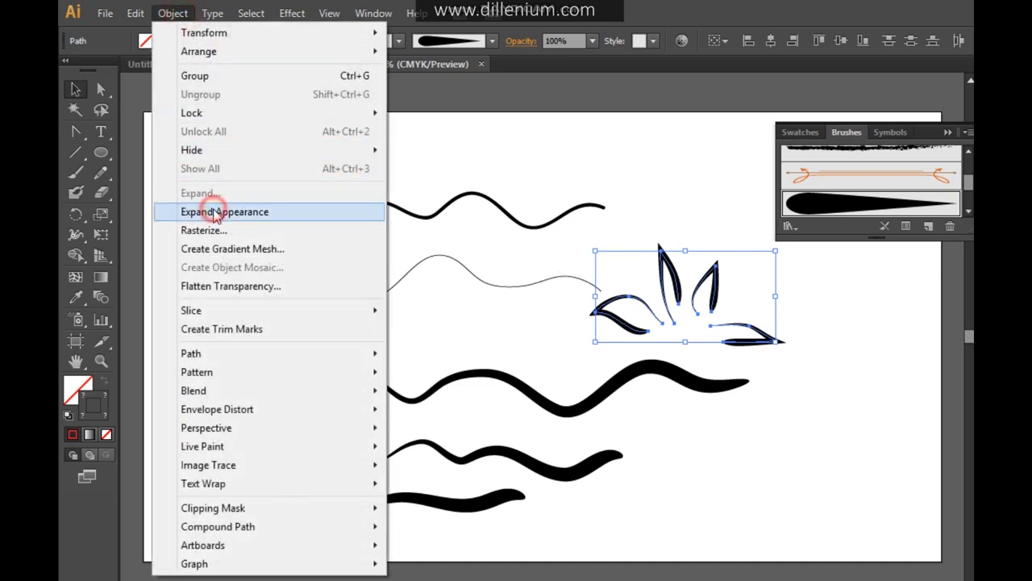
pyautogui.click(225, 211)
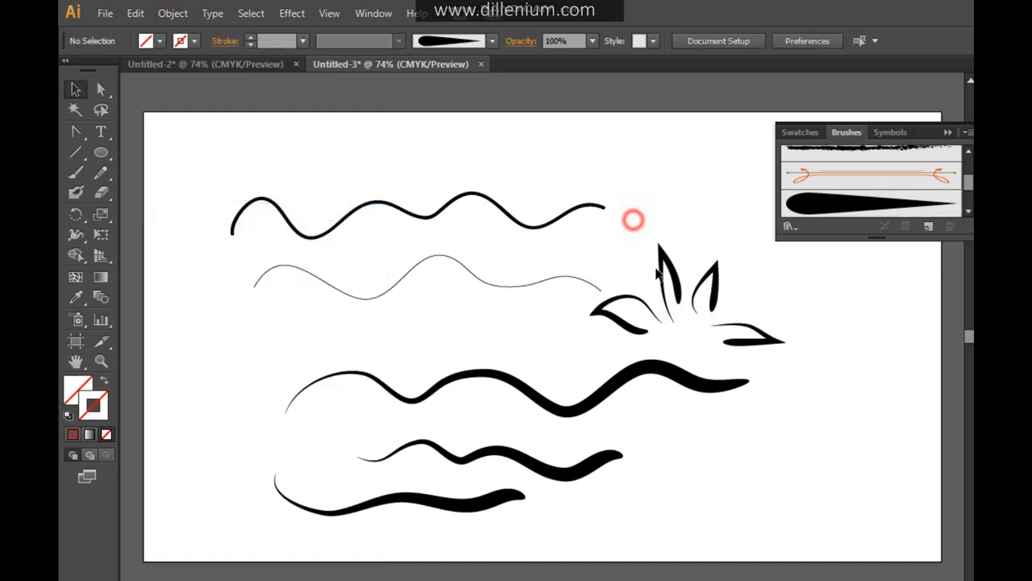